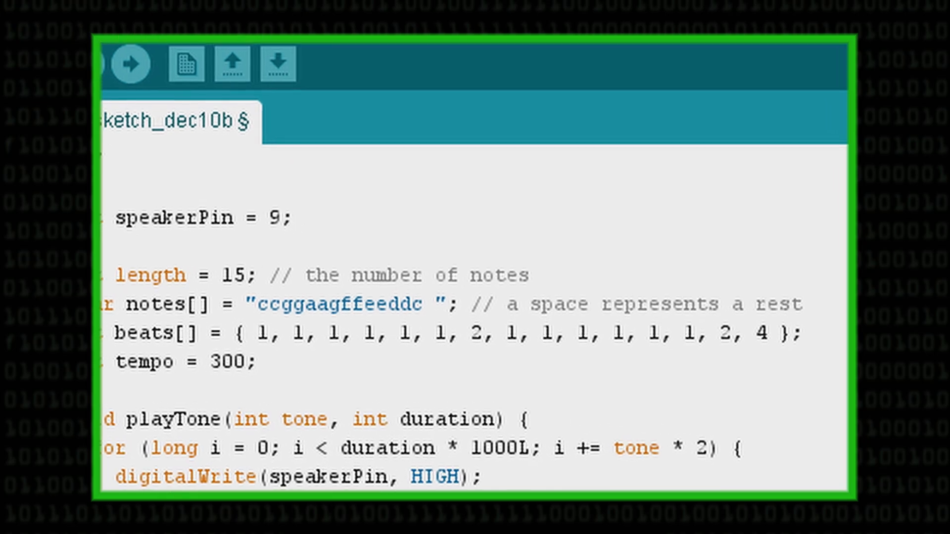
{"action": "scroll", "scroll_direction": "down", "scroll_amount": 3}
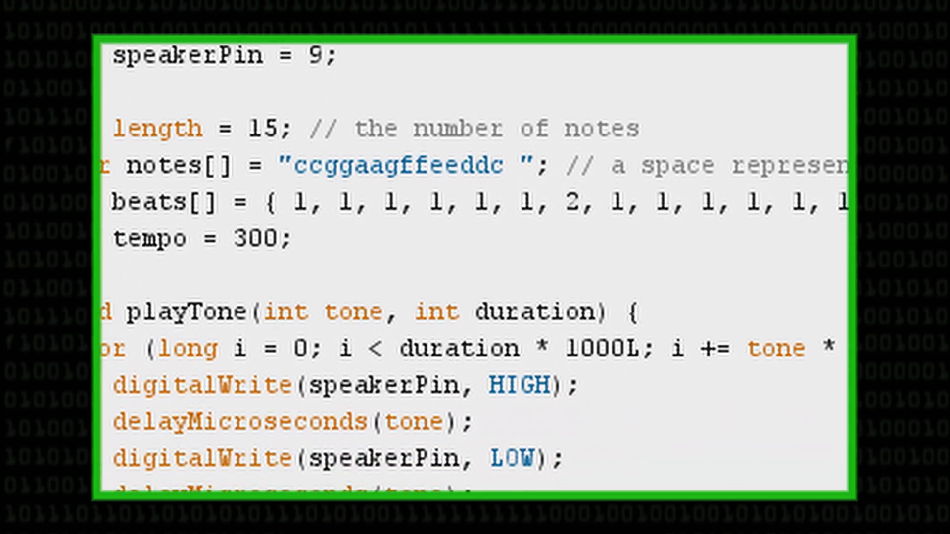
{"action": "scroll", "scroll_direction": "down", "scroll_amount": 3}
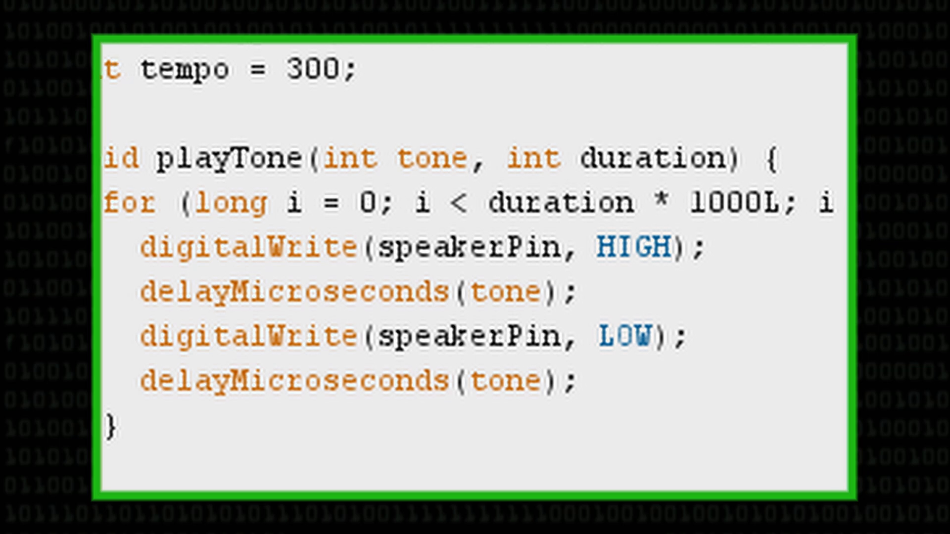
{"action": "scroll", "scroll_direction": "down", "scroll_amount": 3}
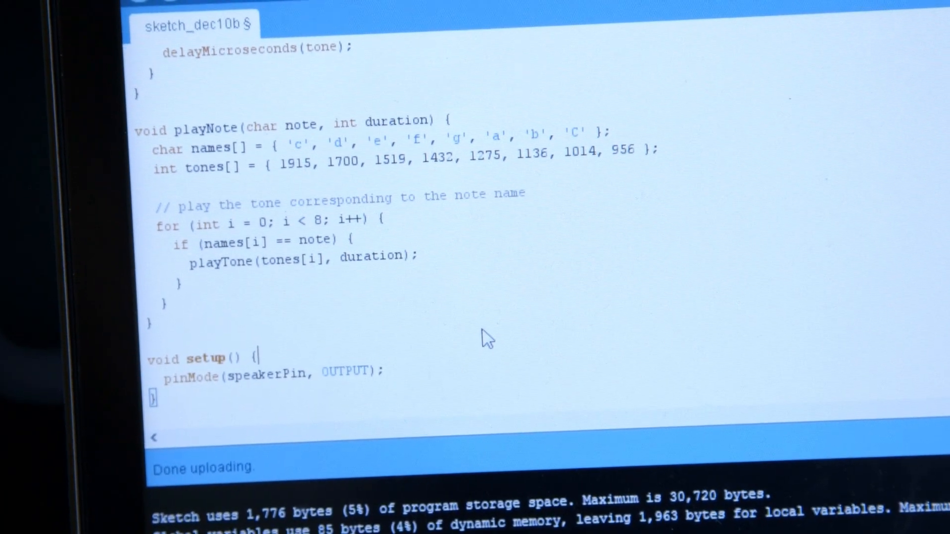
{"action": "scroll", "scroll_direction": "down", "scroll_amount": 3}
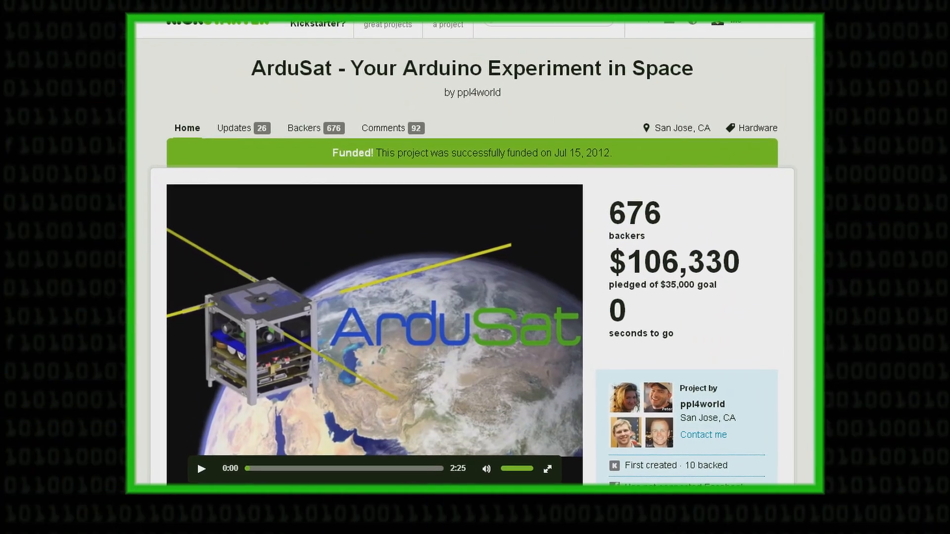
{"action": "scroll", "scroll_direction": "down", "scroll_amount": 3}
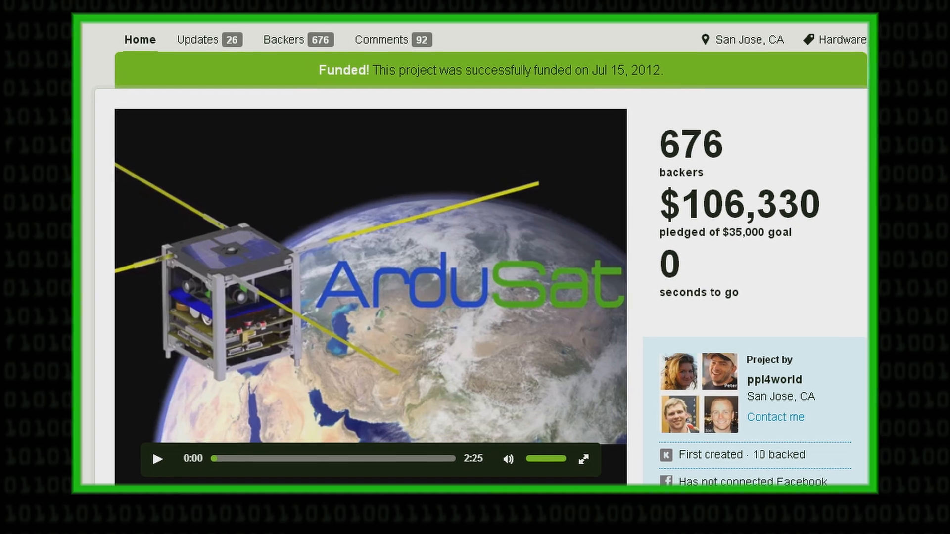